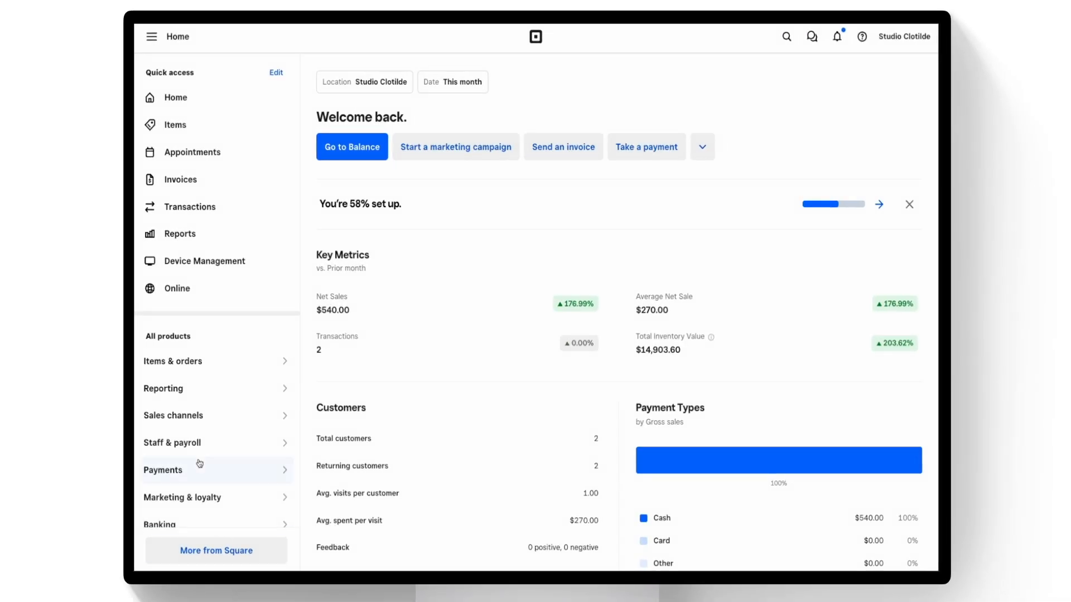
Step: Open the Commissions settings page under Staff & payroll > Team settings
left_click(171, 443)
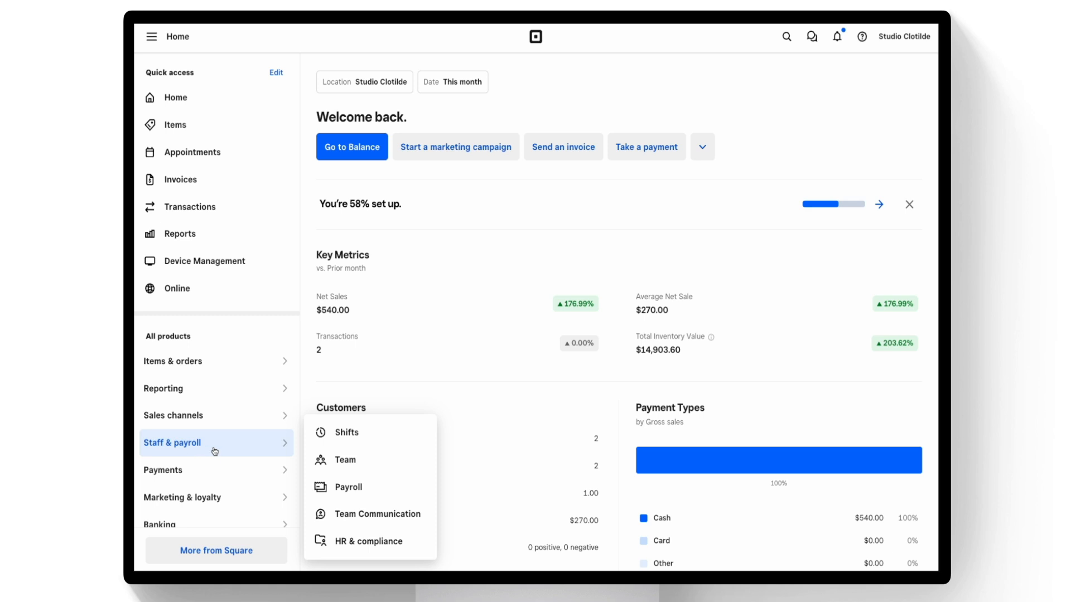
left_click(345, 460)
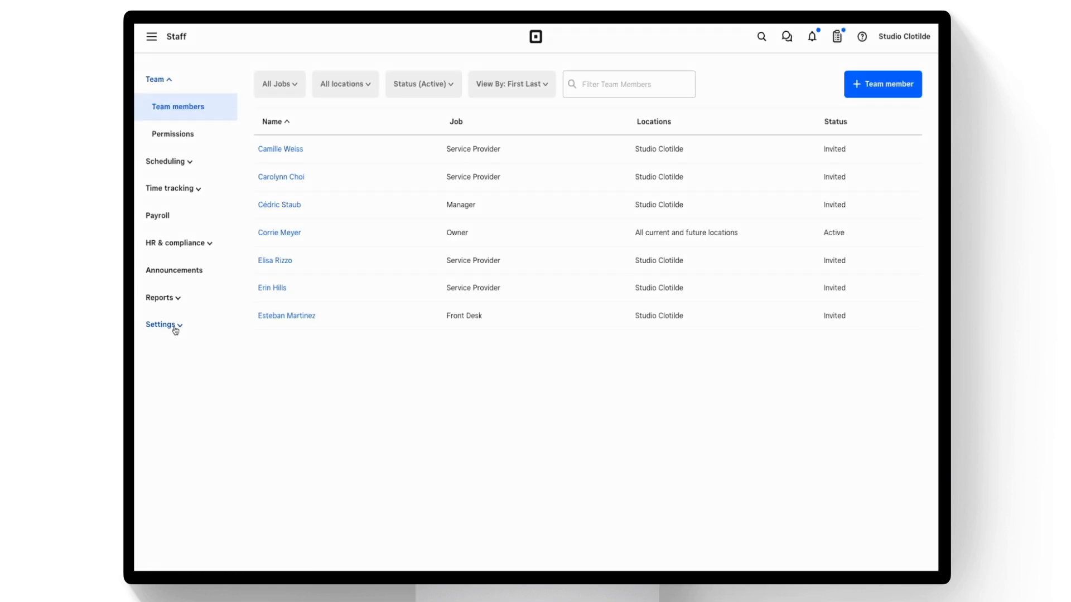
left_click(161, 325)
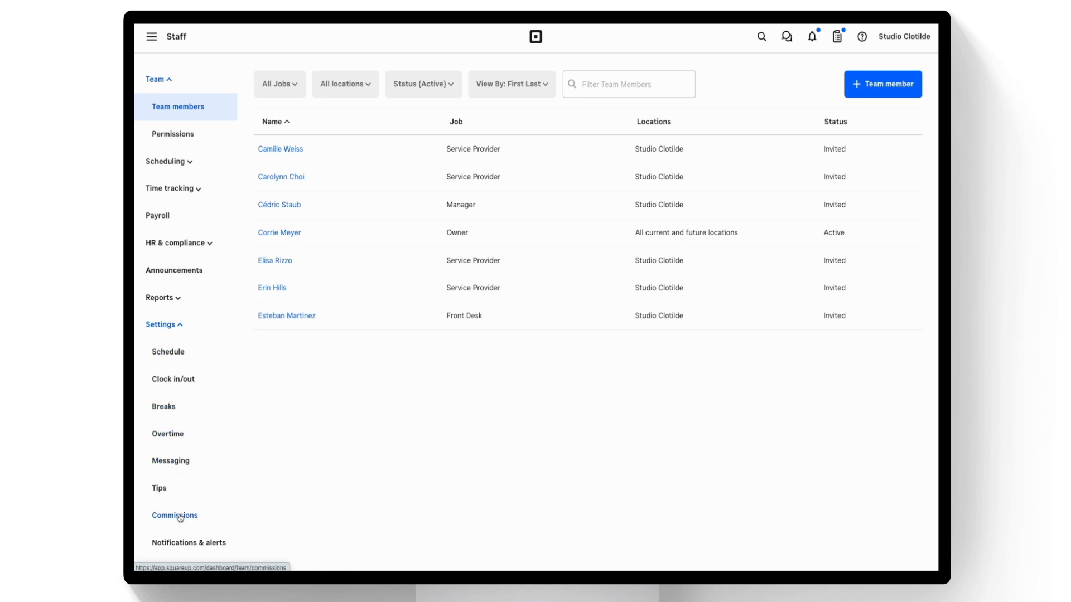
left_click(175, 515)
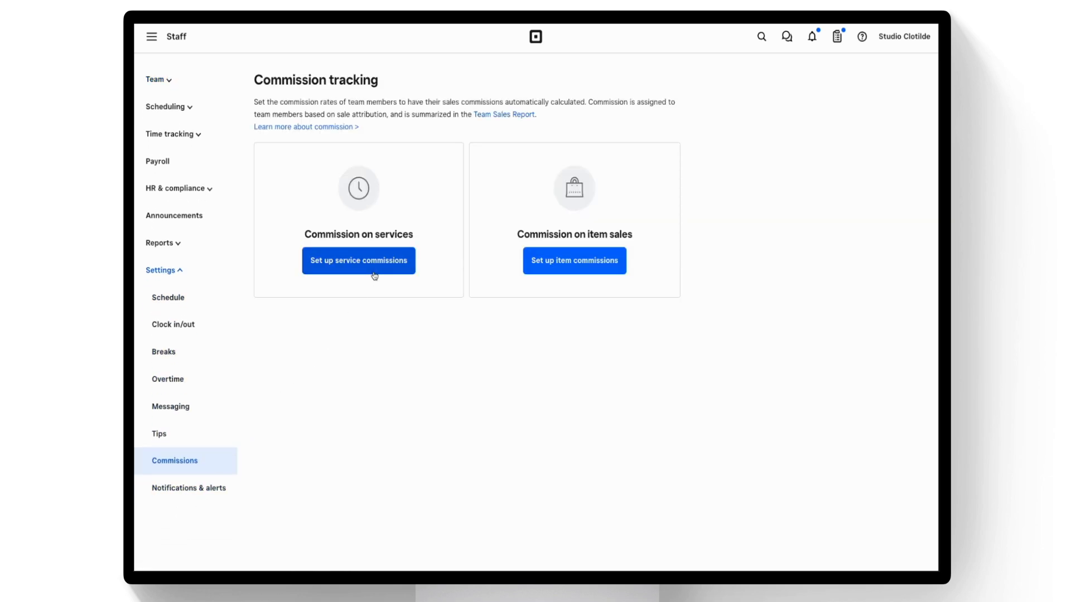
Step: Set up tiered service commissions by total value sold, resetting every two weeks
left_click(358, 260)
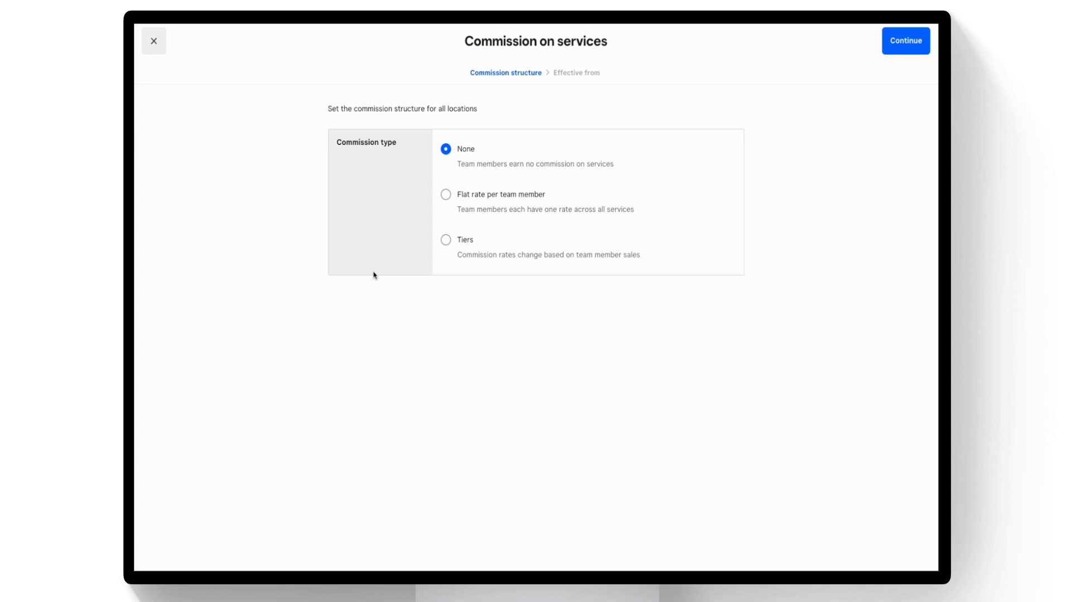
mouse_move(385, 273)
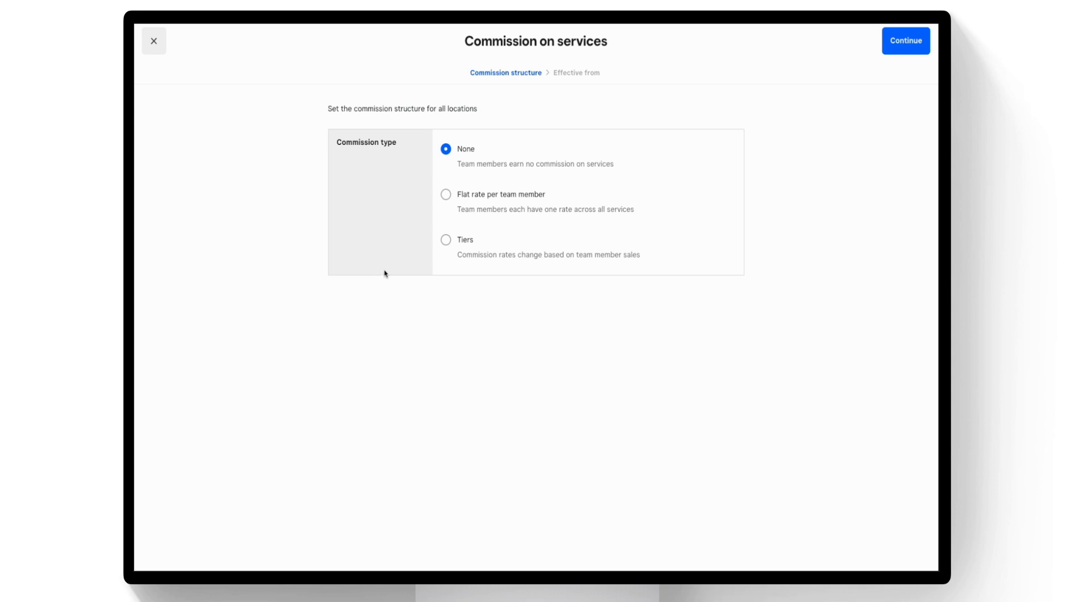
left_click(446, 240)
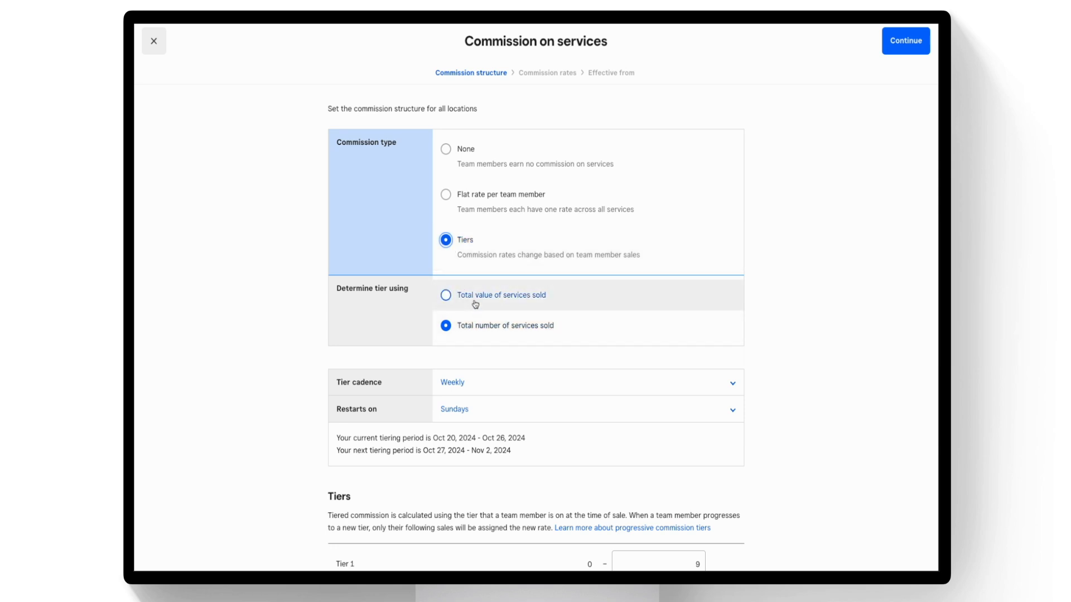
left_click(445, 295)
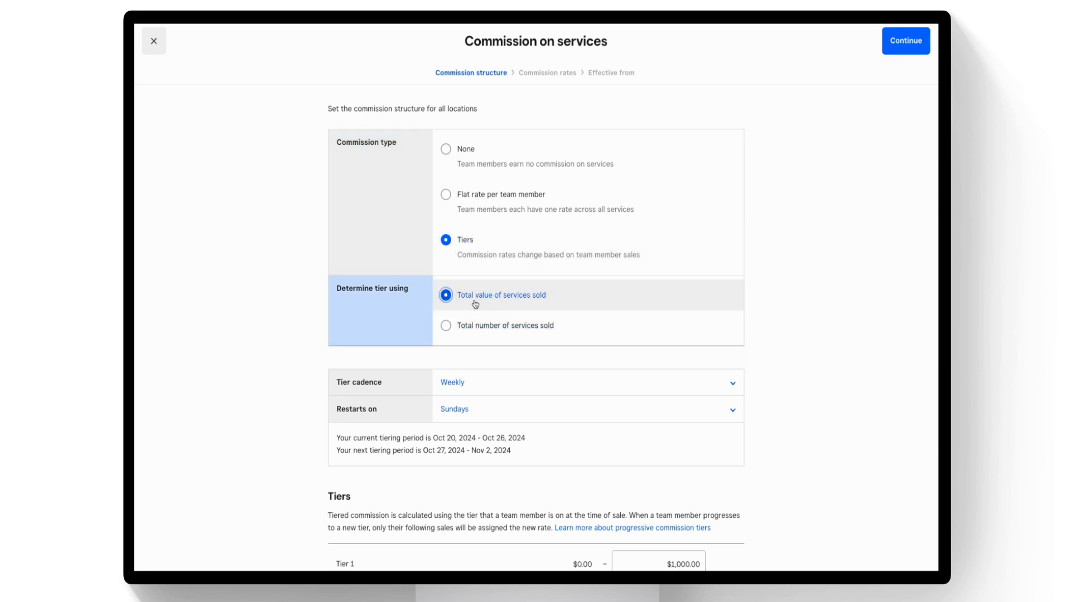
mouse_move(471, 386)
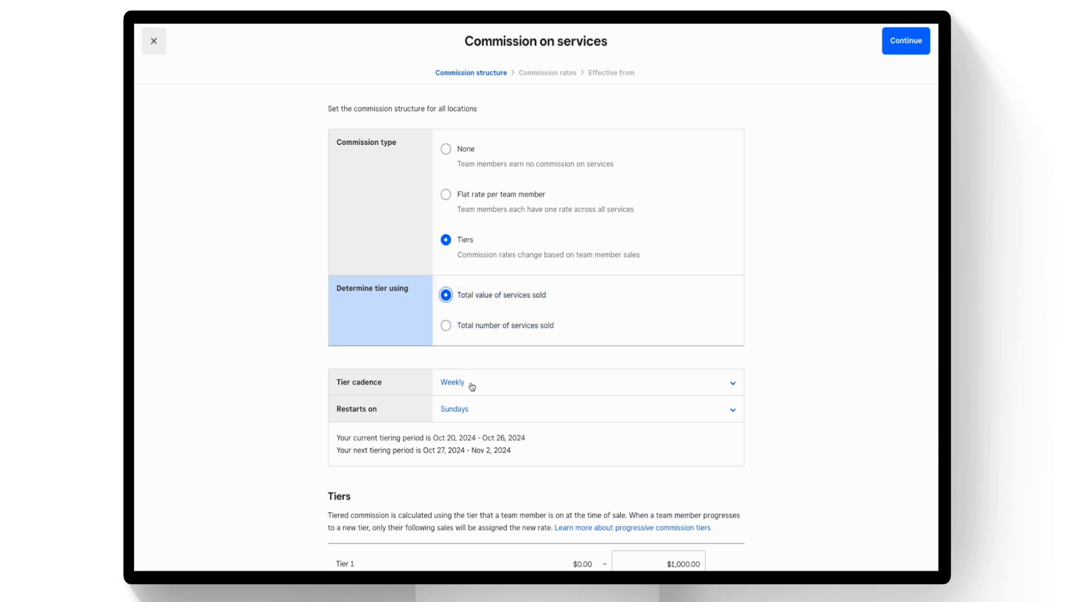
left_click(451, 382)
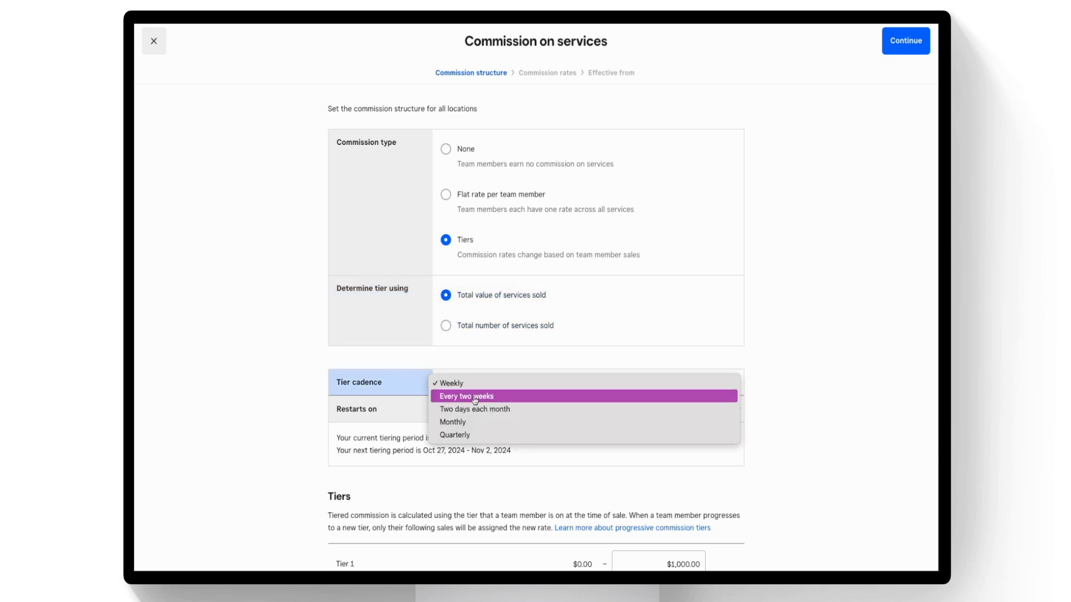
left_click(466, 396)
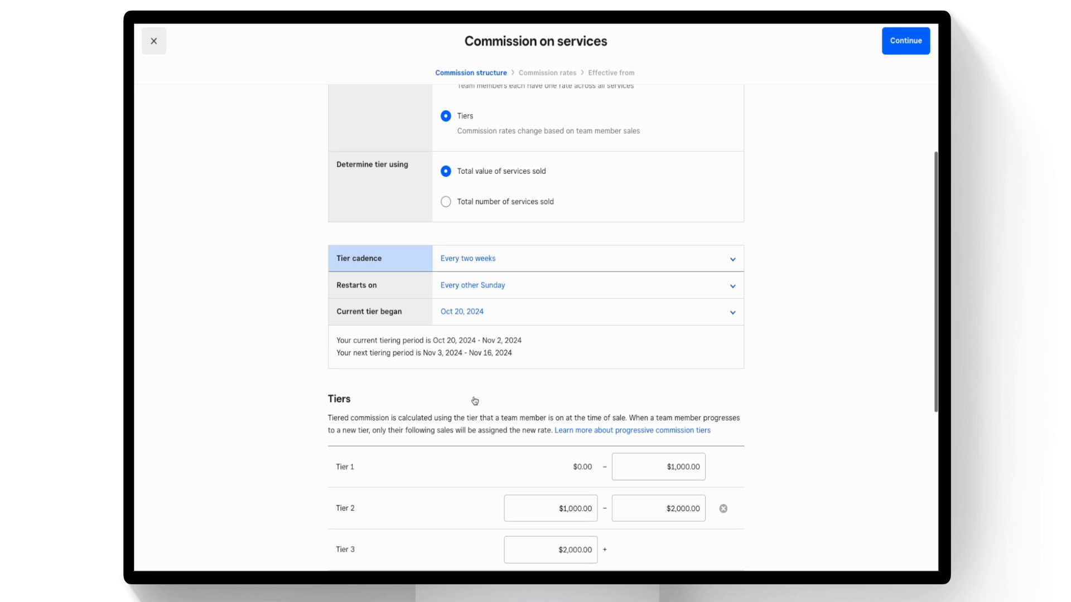
Step: Apply the 10%, 20% and 30% tier rates and reach the effective-date step
scroll("down", 3)
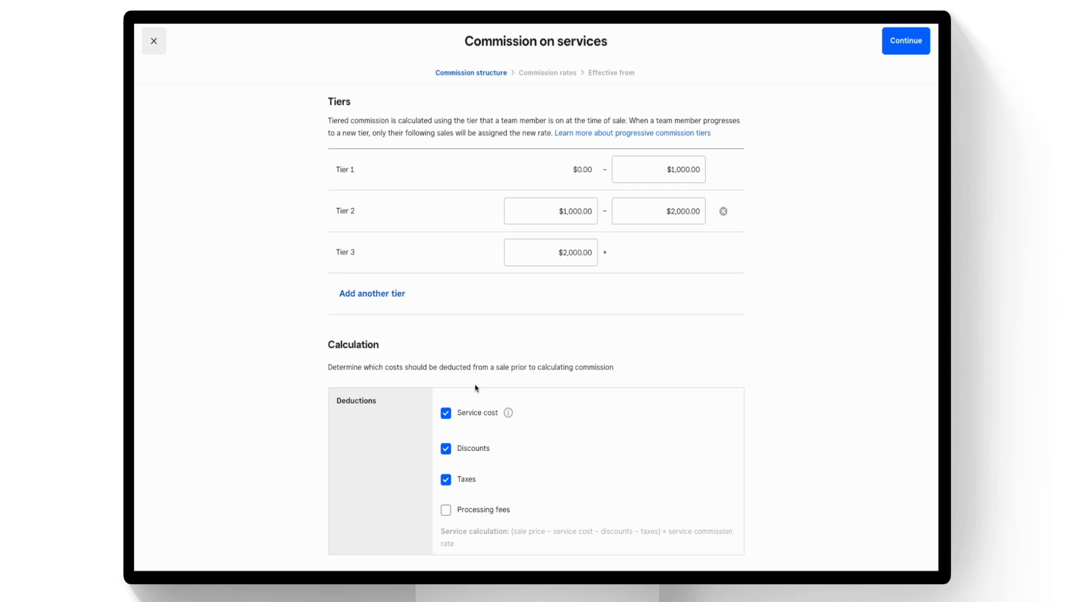
mouse_move(901, 38)
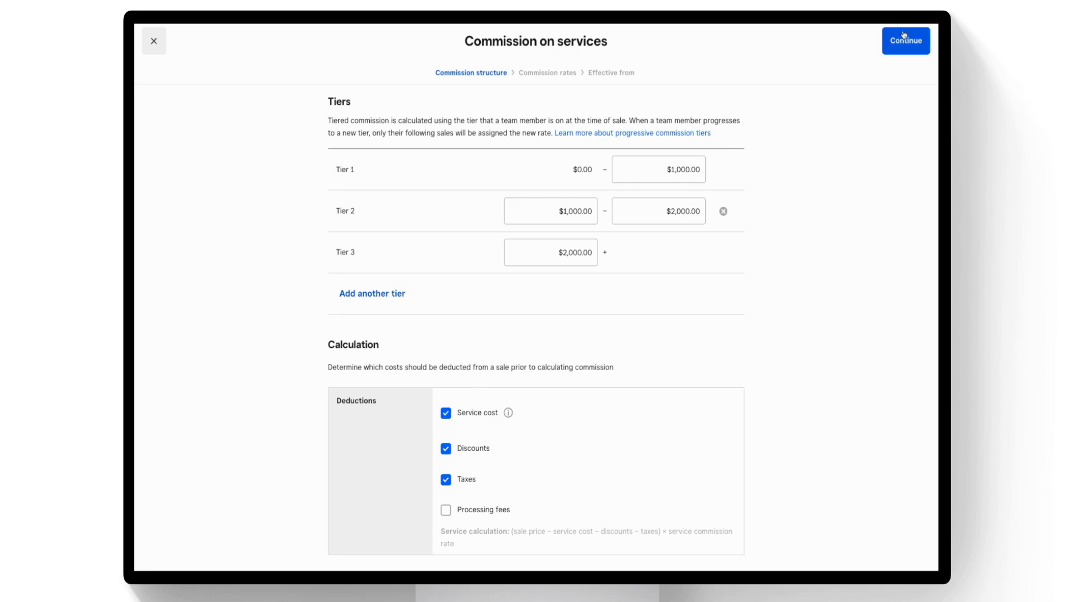
left_click(906, 41)
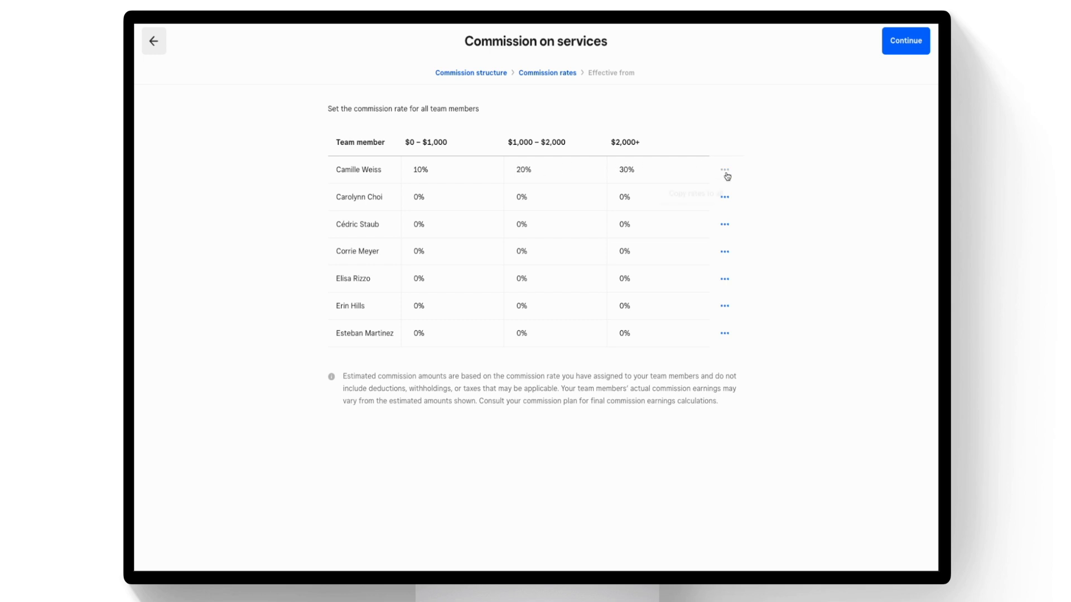
left_click(906, 40)
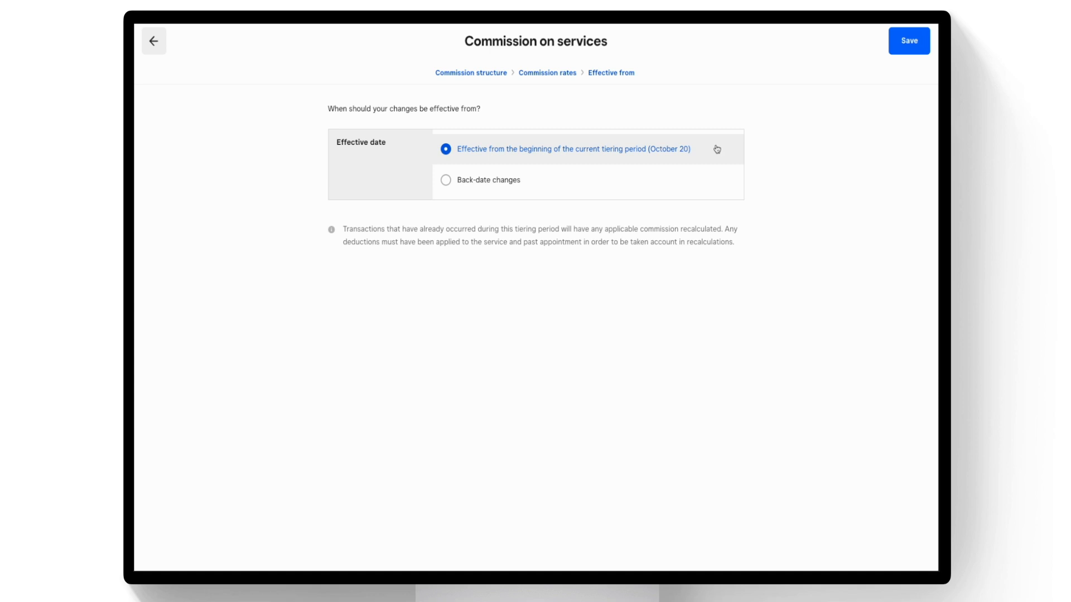
mouse_move(718, 190)
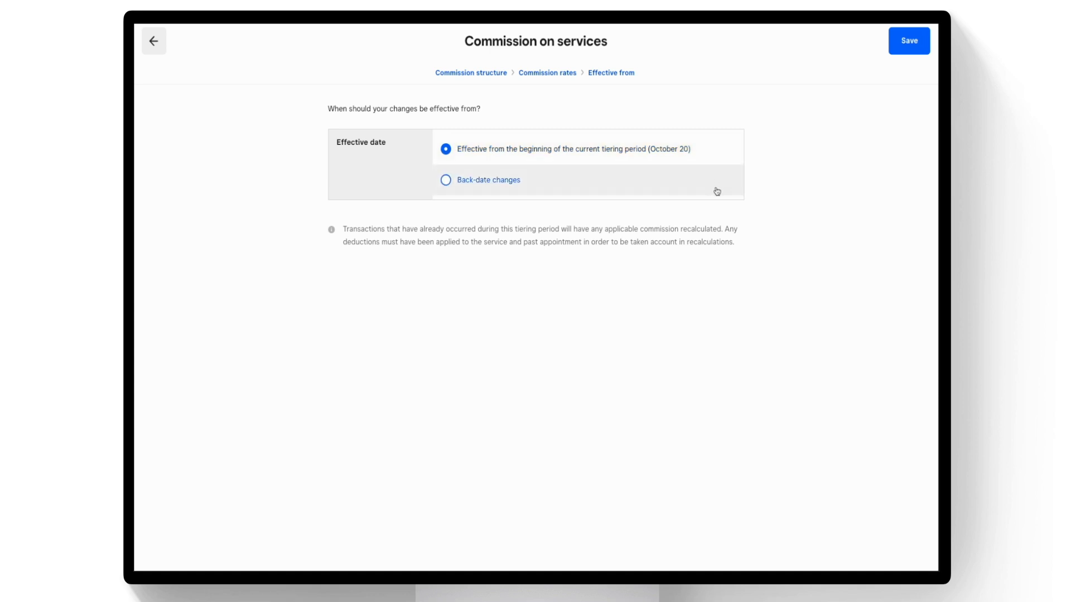
mouse_move(867, 81)
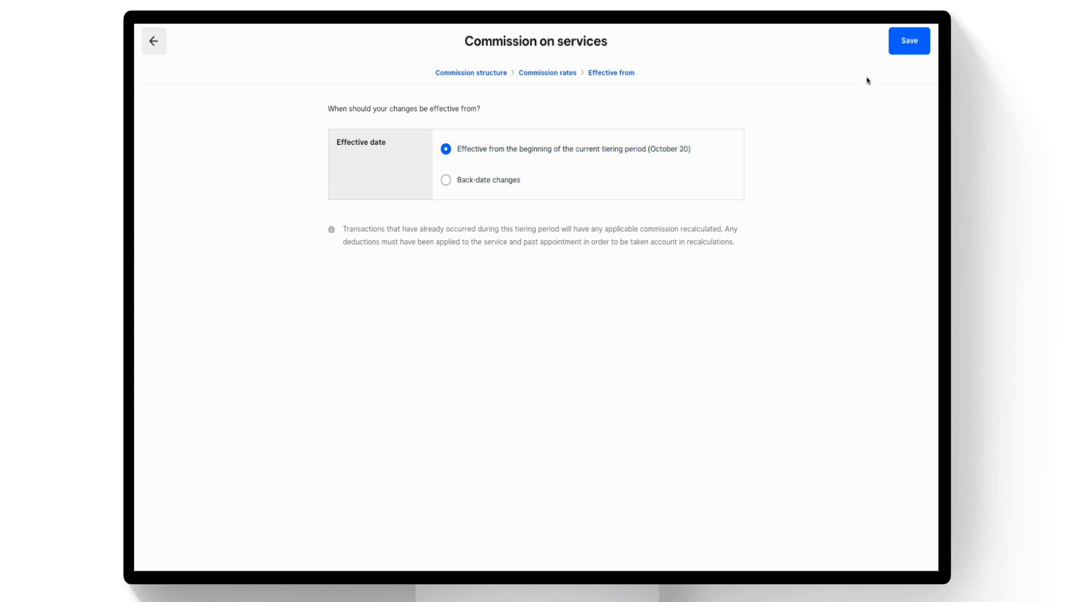
Step: Save the plan effective from the beginning of the current tiering period
left_click(908, 41)
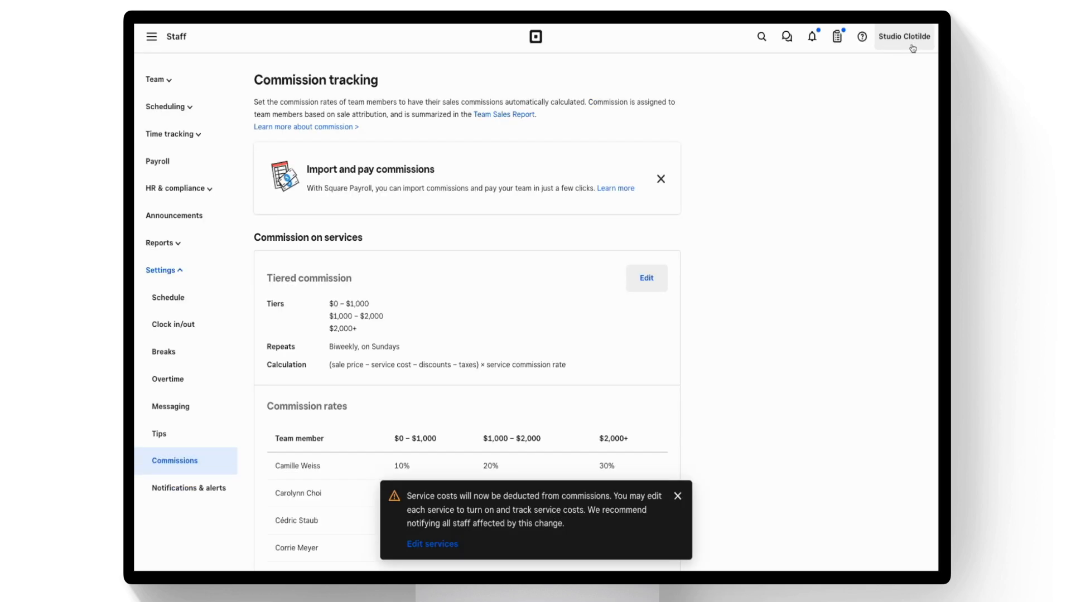
Step: Open the Team sales report from the Staff sidebar's Reports section
left_click(159, 243)
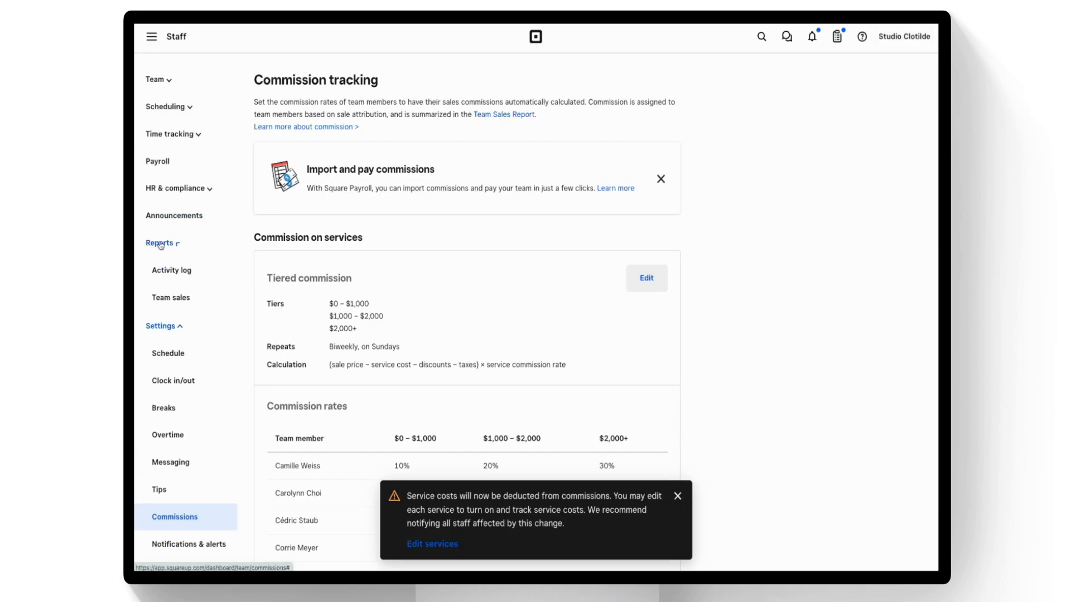
left_click(171, 297)
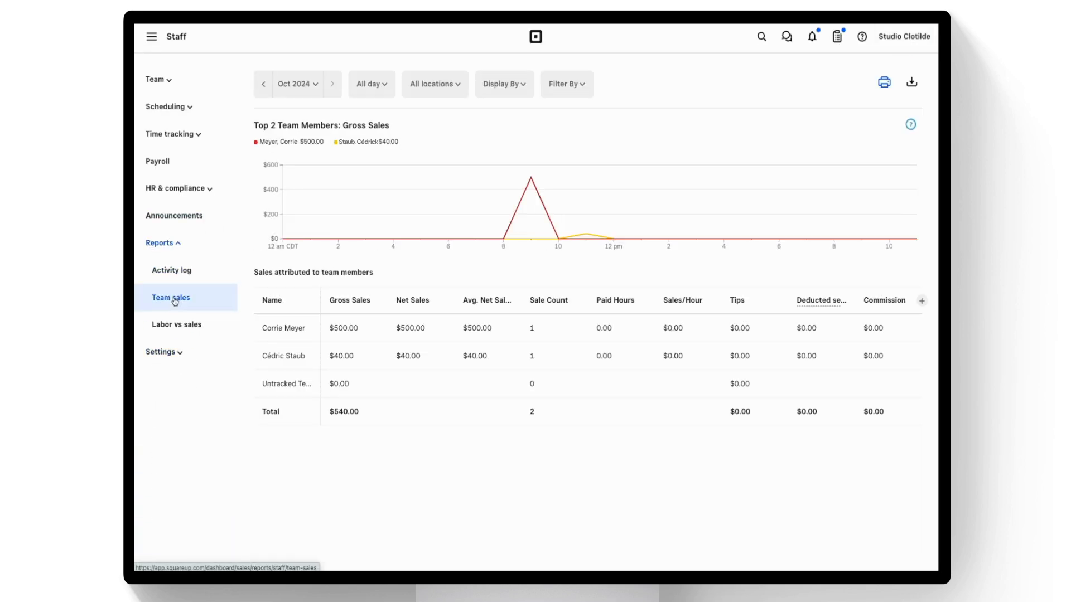